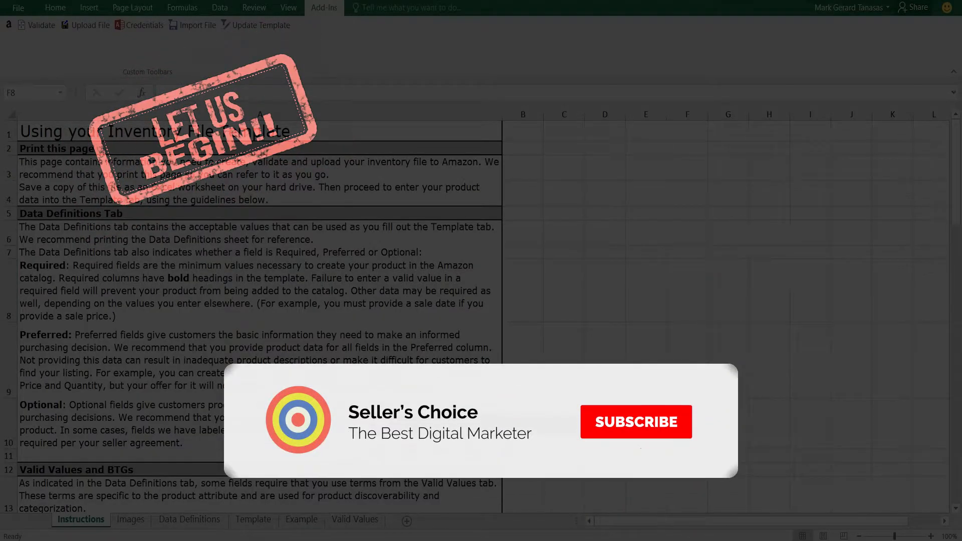
# Step: Scroll through the current sheet's content before moving to the image standards
pyautogui.click(635, 422)
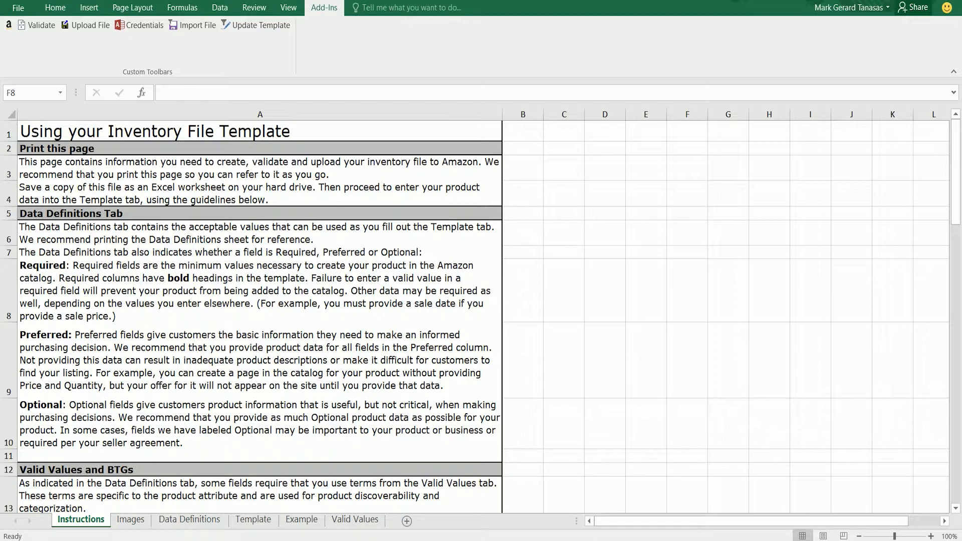
pyautogui.scroll(-3)
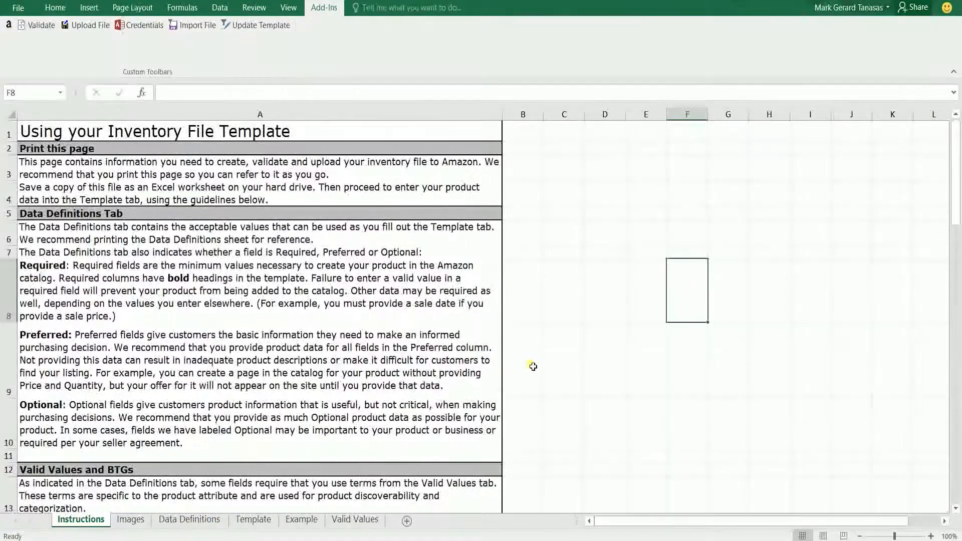
pyautogui.scroll(-3)
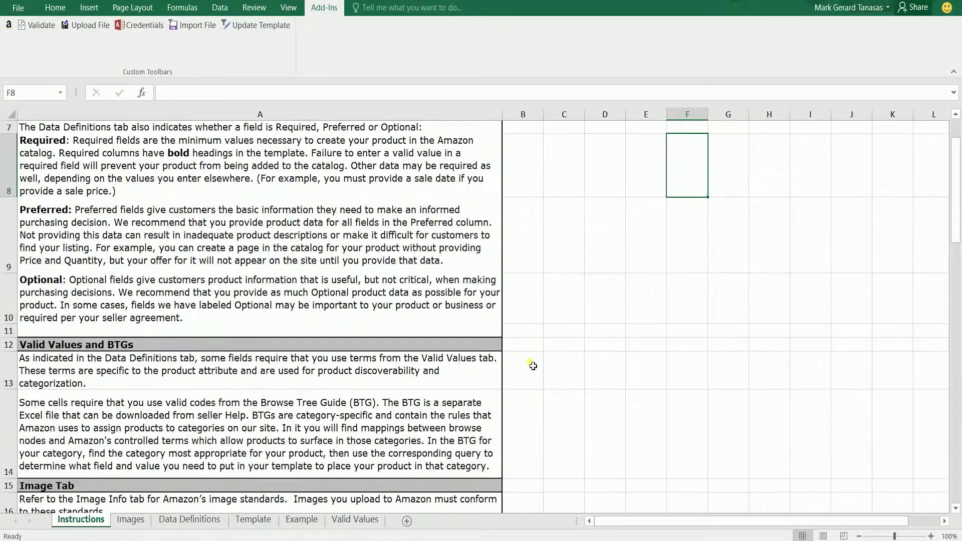
pyautogui.scroll(-3)
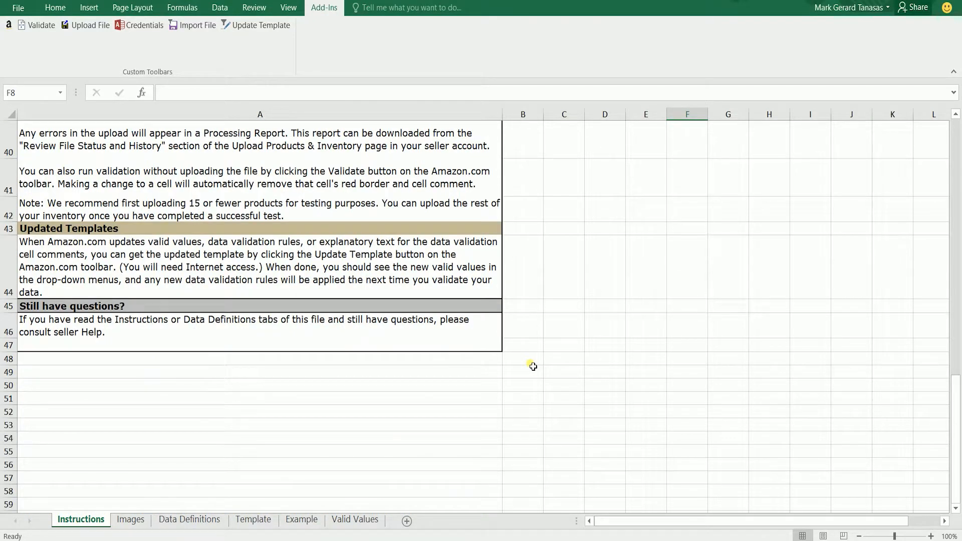
pyautogui.scroll(3)
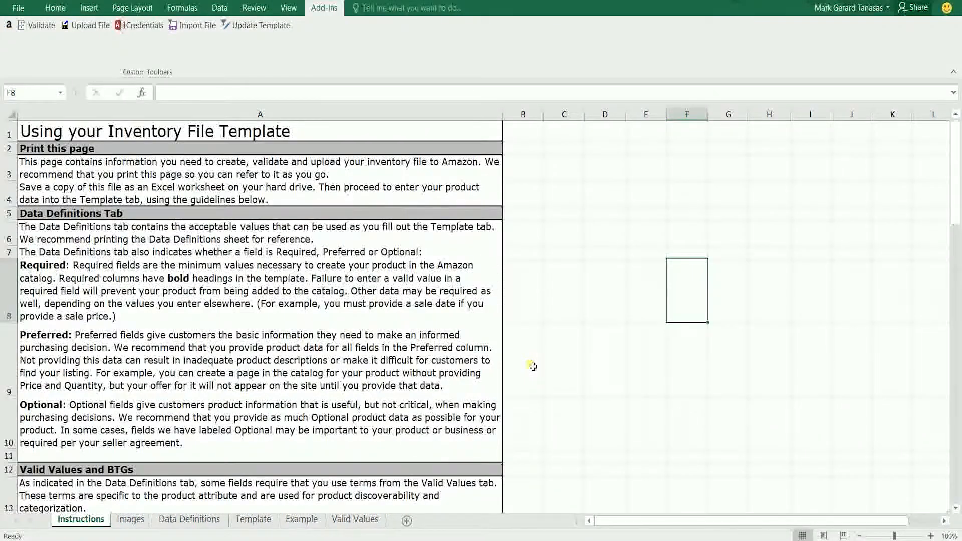
pyautogui.moveTo(466, 394)
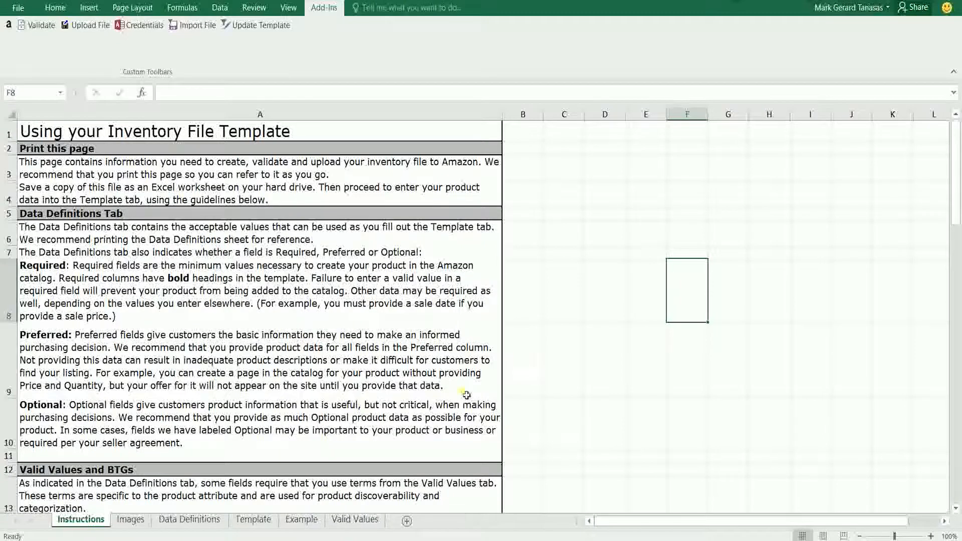
# Step: Review Amazon's image standards on the Images sheet, then move on to Data Definitions
pyautogui.click(131, 519)
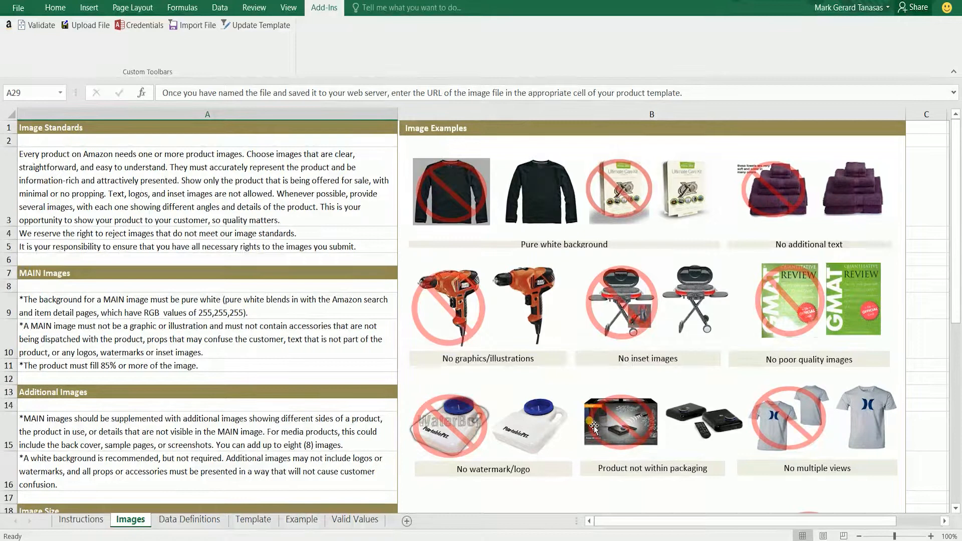
pyautogui.moveTo(349, 279)
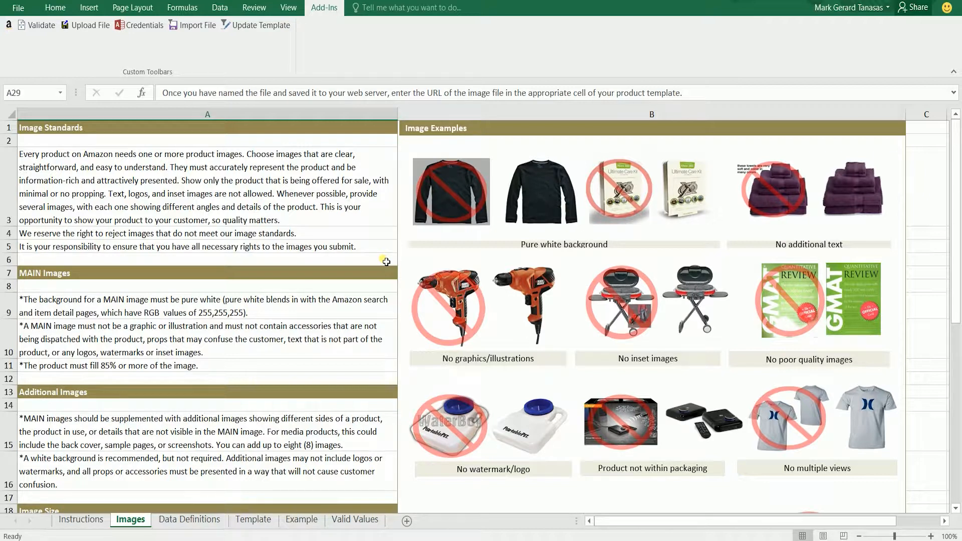
pyautogui.scroll(-3)
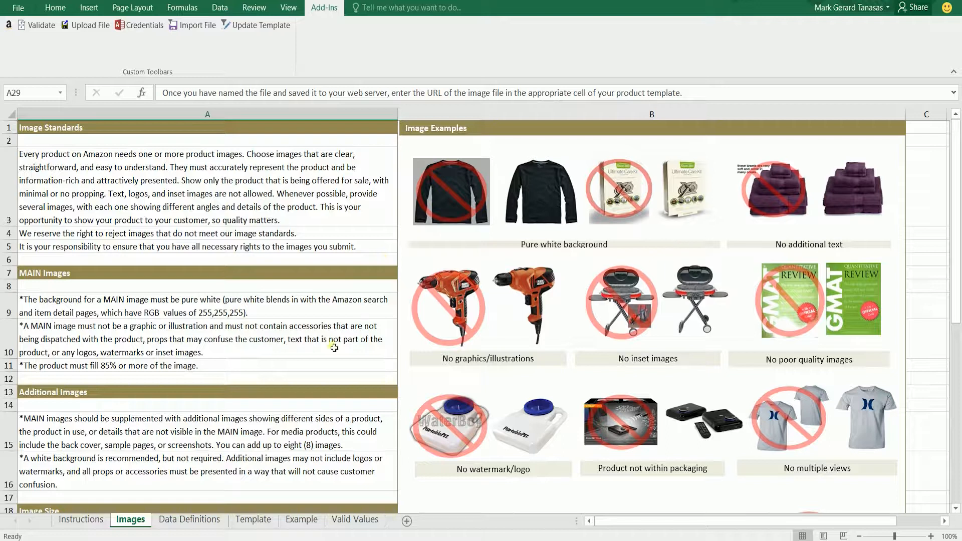
pyautogui.click(190, 519)
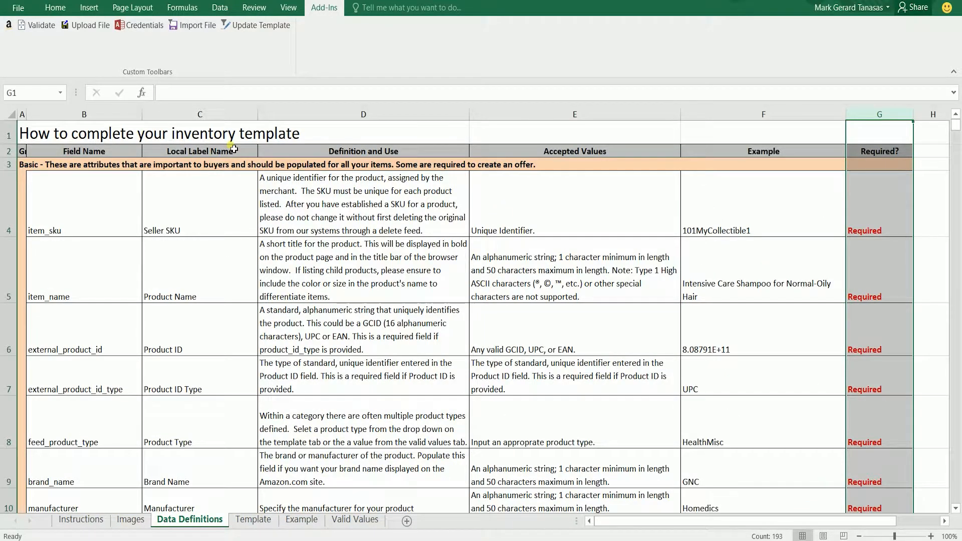
# Step: Check item_sku's example and the Optional/Preferred ratings of update_delete and product_description, then go to the Template sheet
pyautogui.click(763, 202)
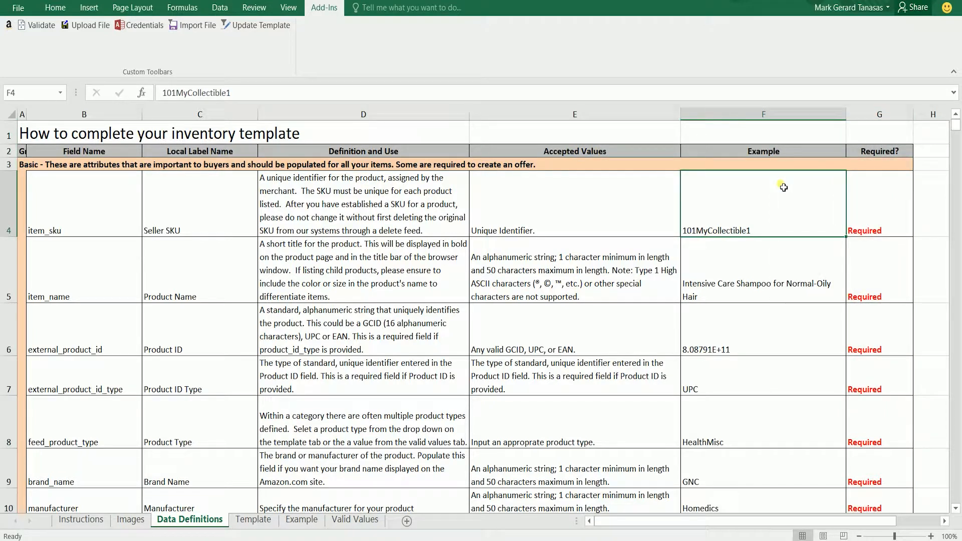
pyautogui.click(879, 151)
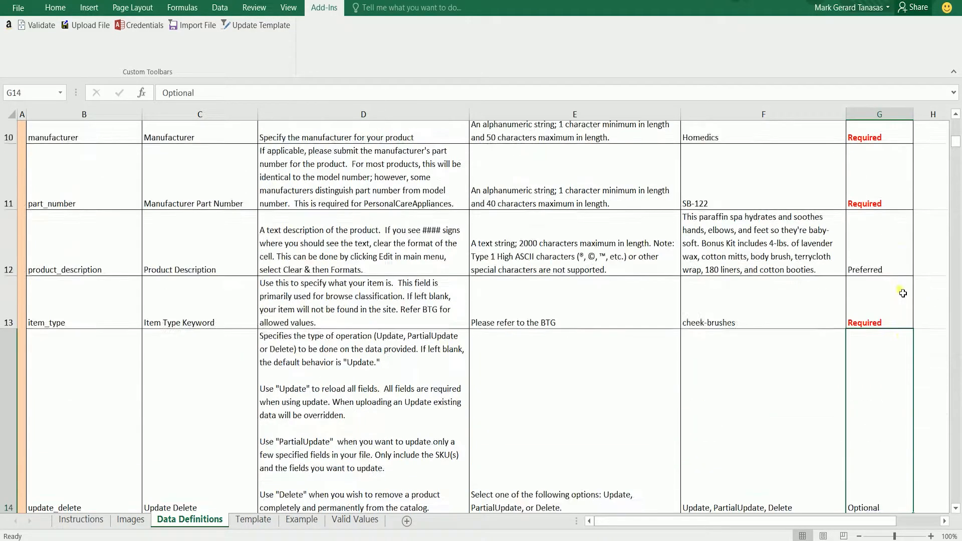
pyautogui.click(879, 246)
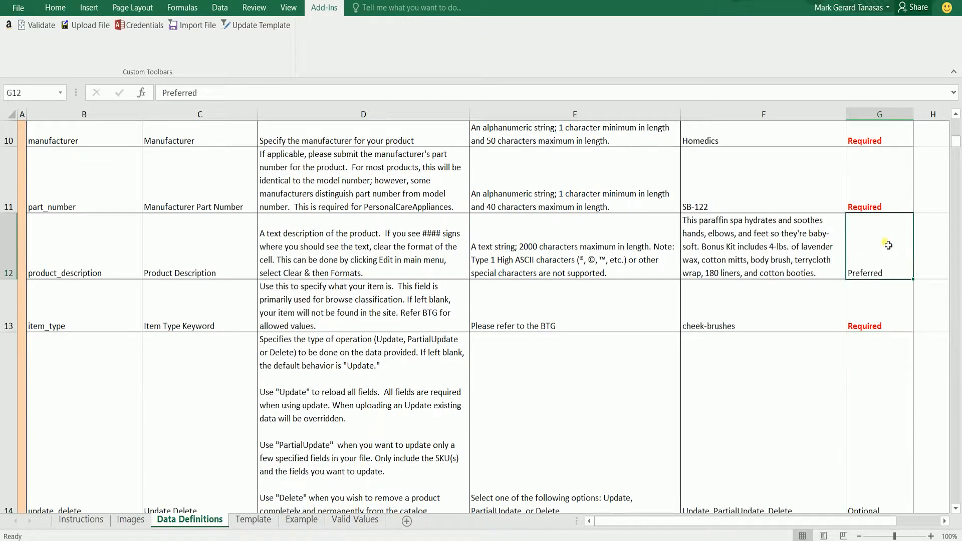
pyautogui.scroll(-3)
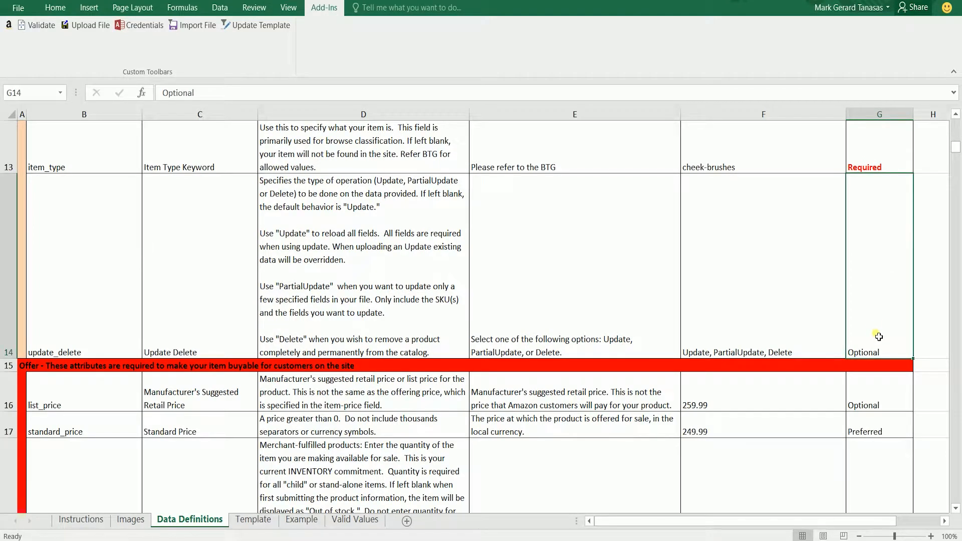
pyautogui.scroll(-3)
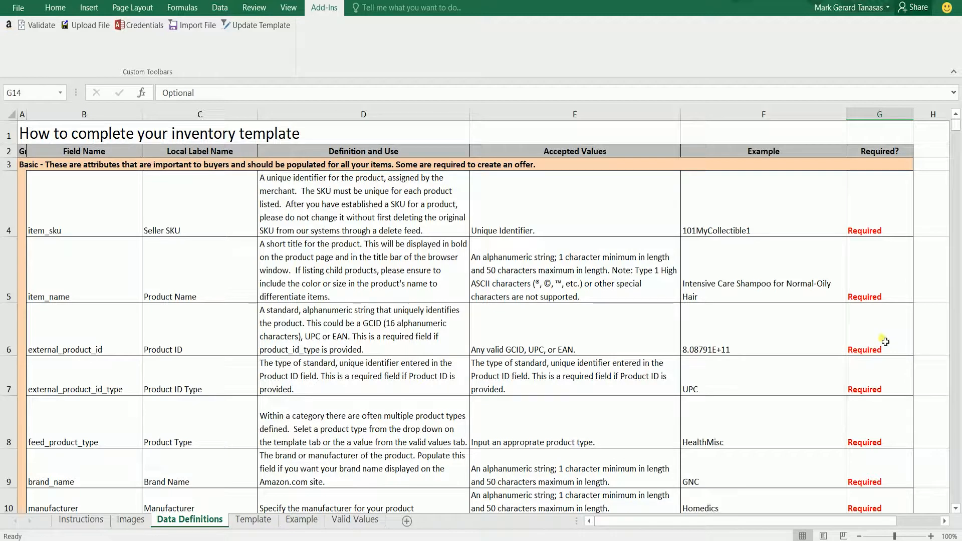
pyautogui.click(253, 519)
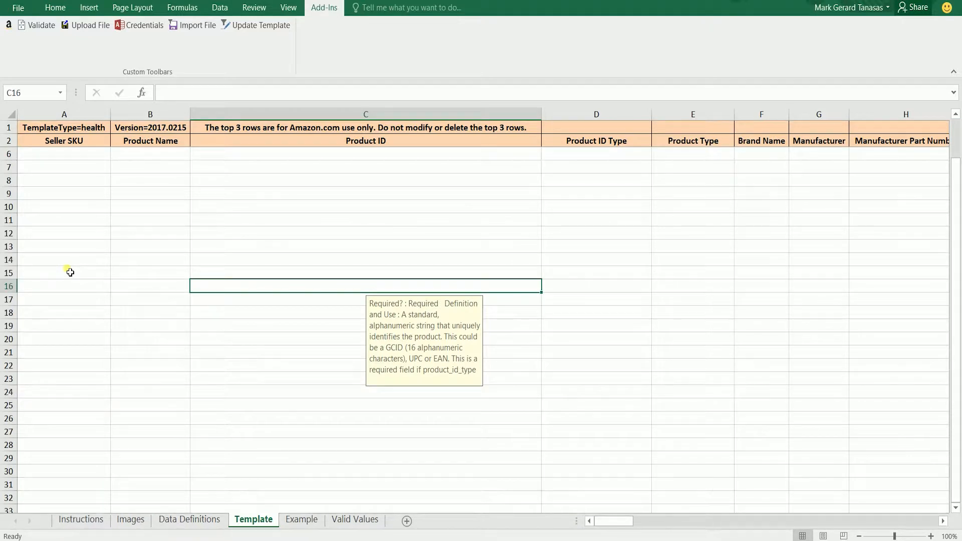
pyautogui.click(64, 273)
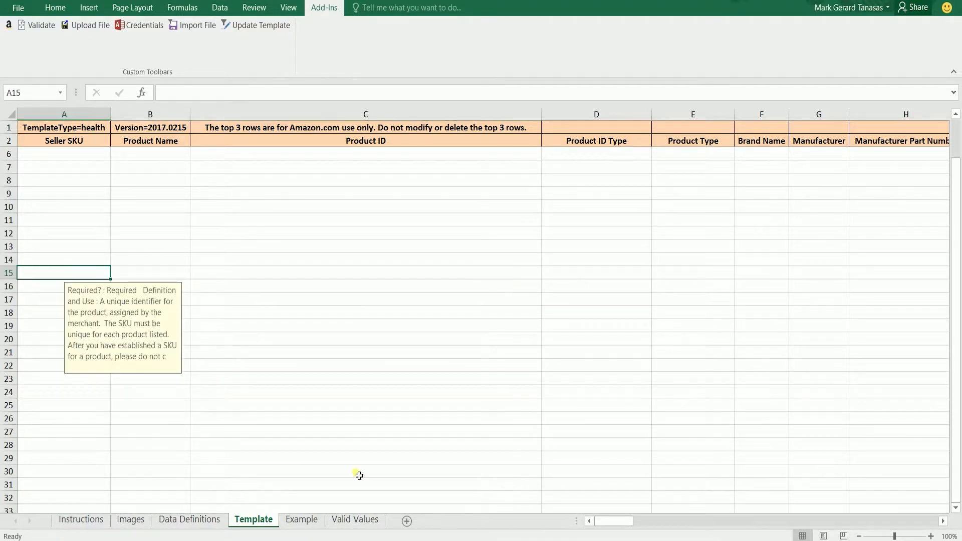
pyautogui.moveTo(612, 521); pyautogui.dragTo(627, 522)
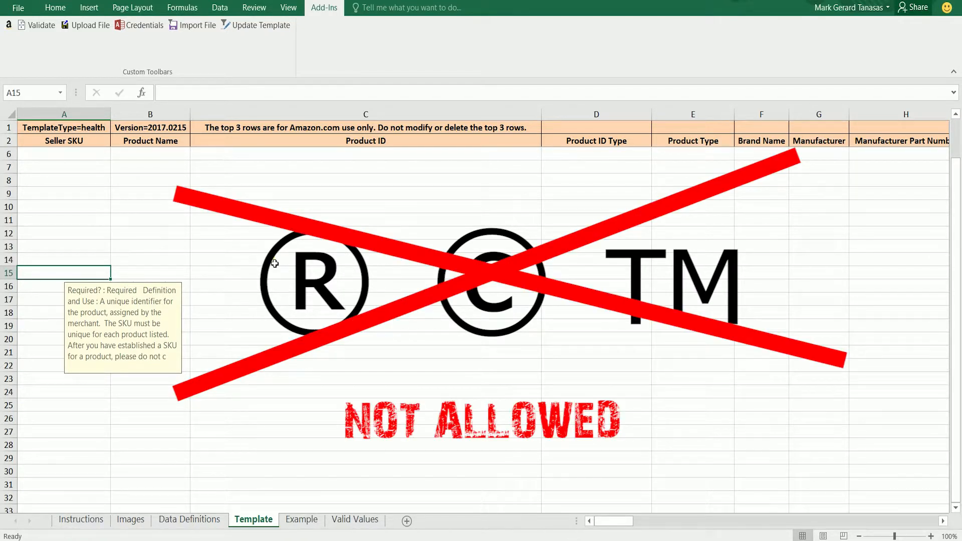
pyautogui.click(364, 258)
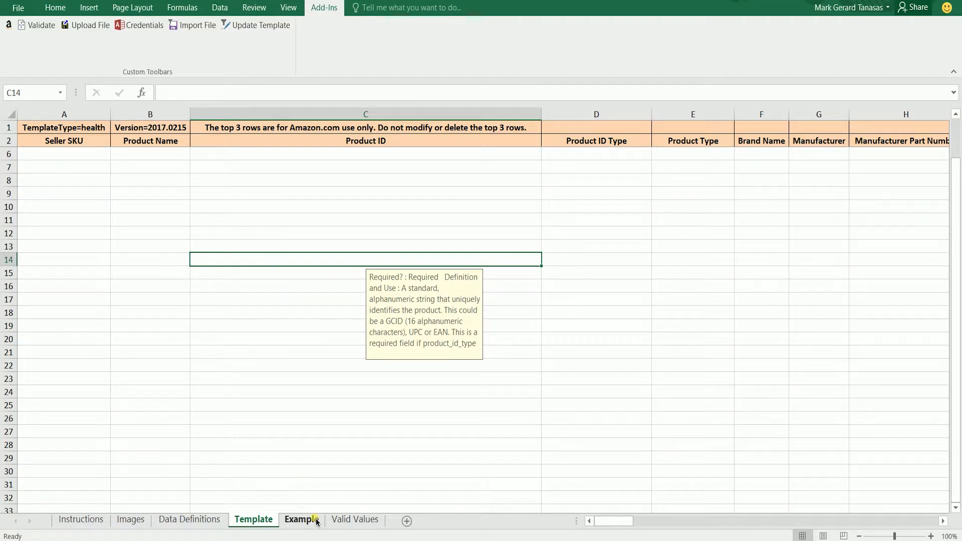
pyautogui.click(301, 519)
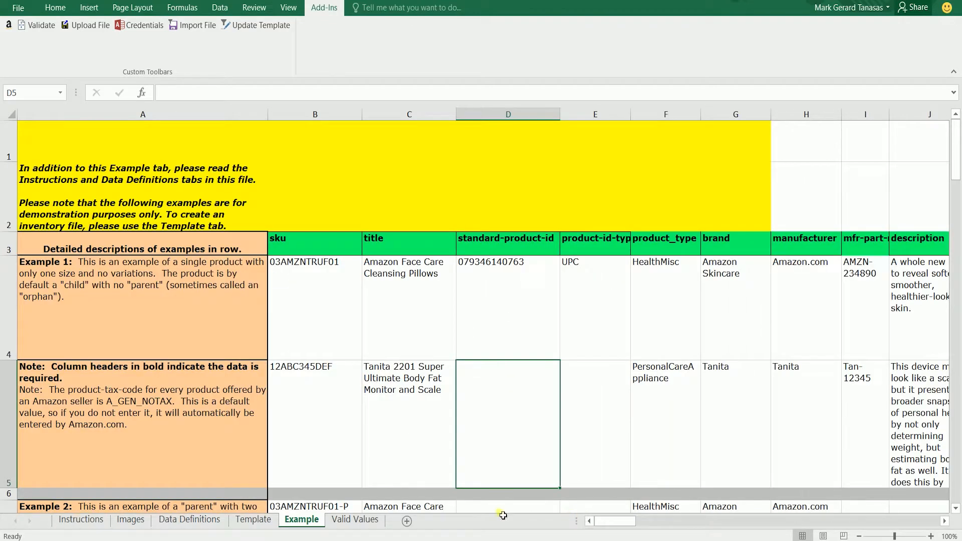
# Step: Switch from the Example sheet to the Valid Values sheet of allowed entries
pyautogui.click(355, 519)
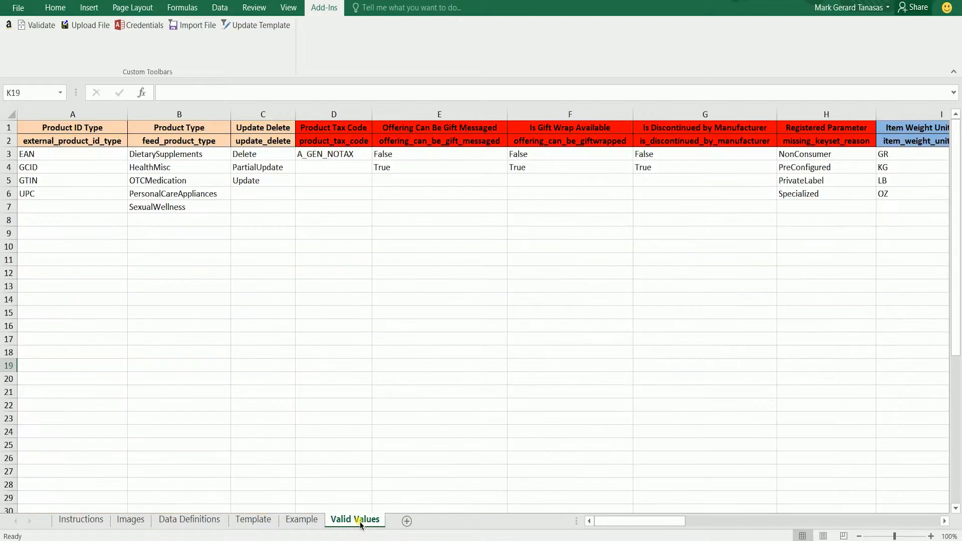
# Step: Look through the allowed values listed for the fields on the Valid Values sheet
pyautogui.click(333, 458)
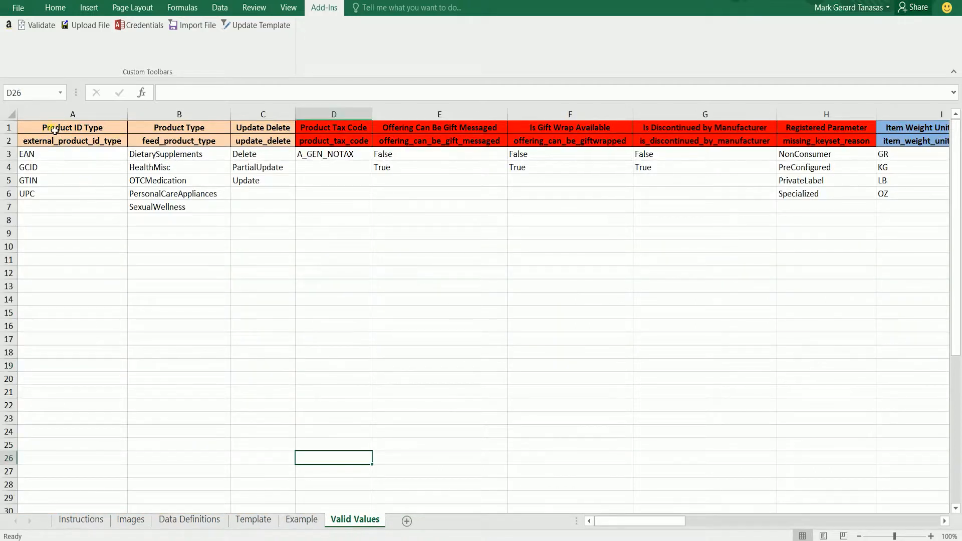
pyautogui.click(704, 326)
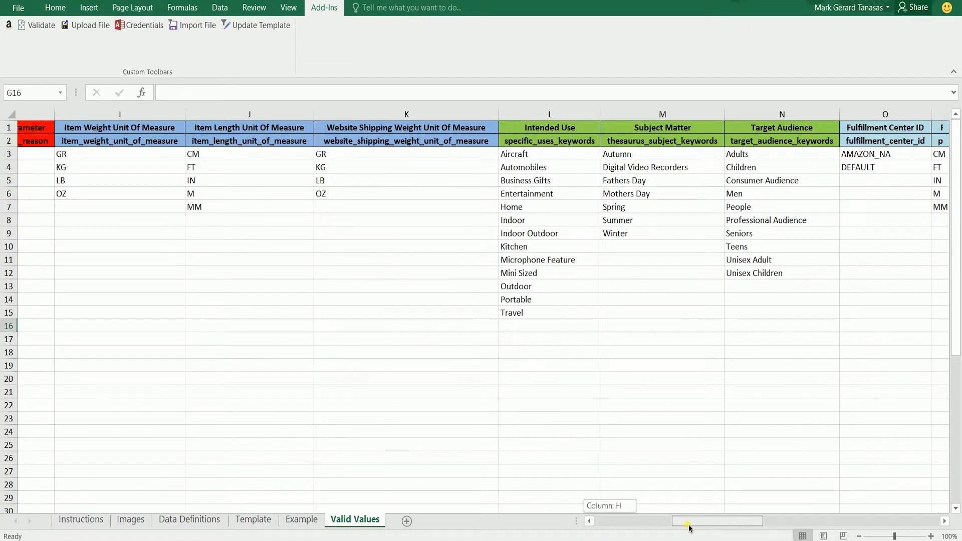
pyautogui.hscroll(3)
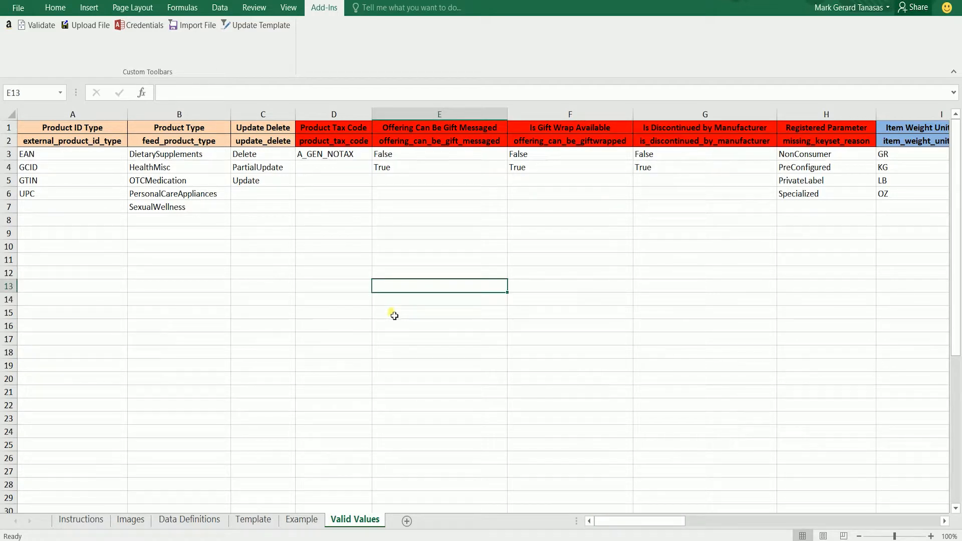
# Step: Check the seller SKU in the filled Template row and bring up the workbook's file info page
pyautogui.click(253, 519)
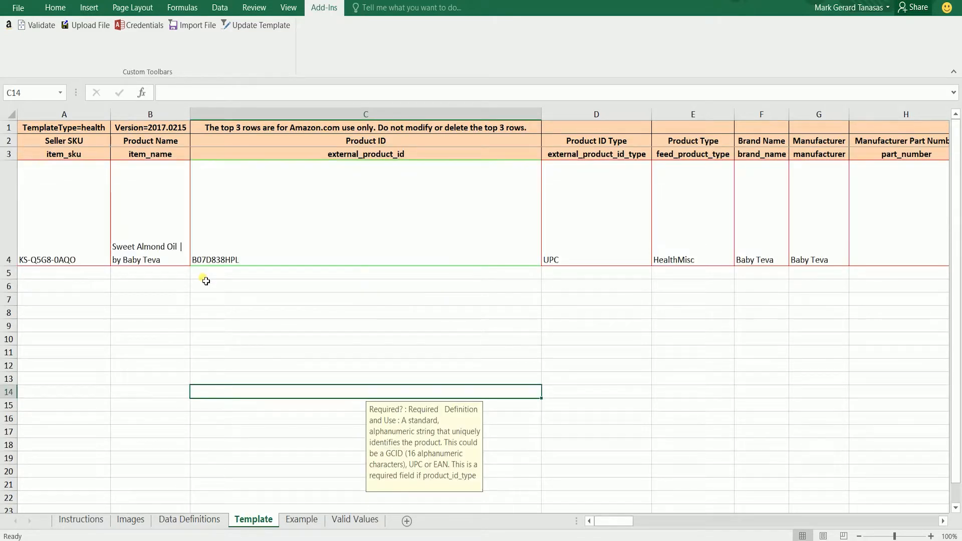
pyautogui.click(150, 211)
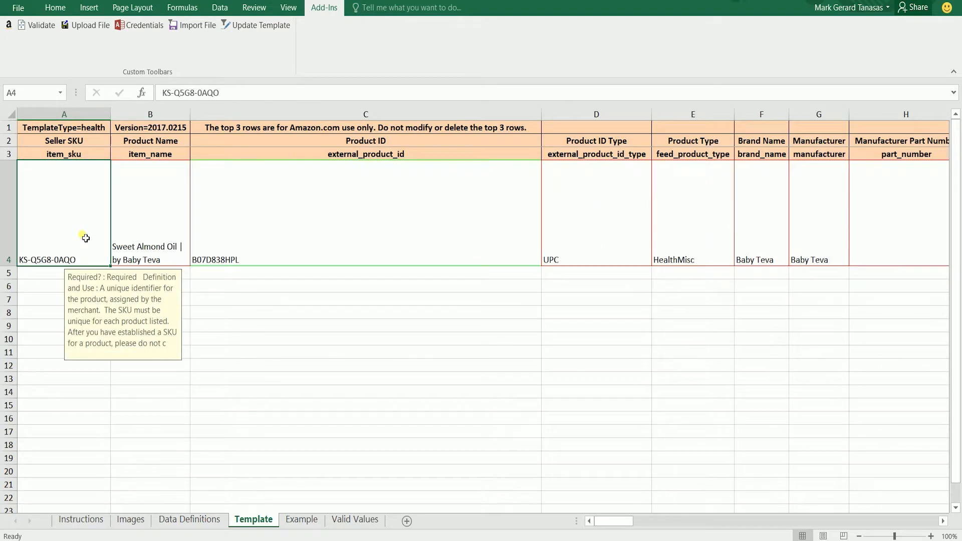
pyautogui.click(18, 7)
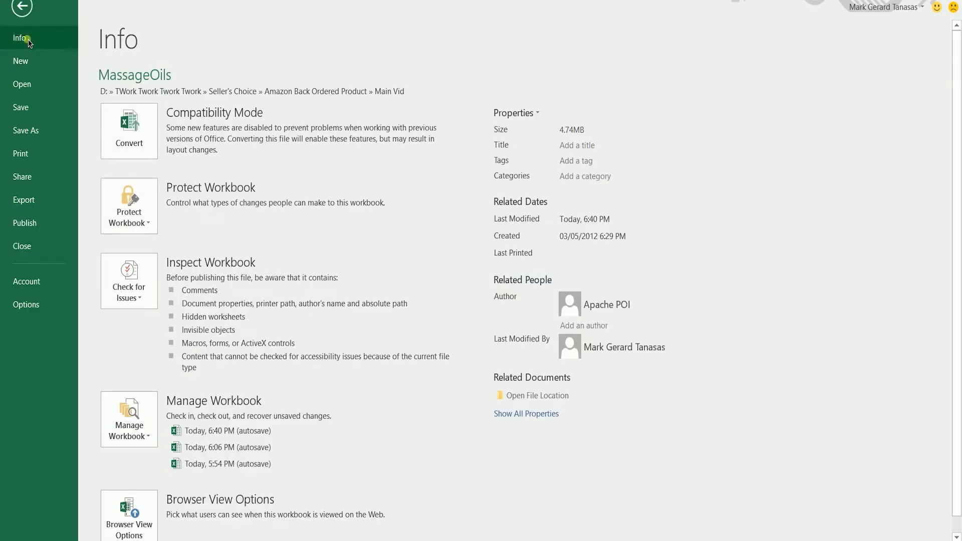
# Step: Save only the active Template sheet as Text (Tab delimited) MassageOils.txt in the Main Vid folder
pyautogui.click(27, 130)
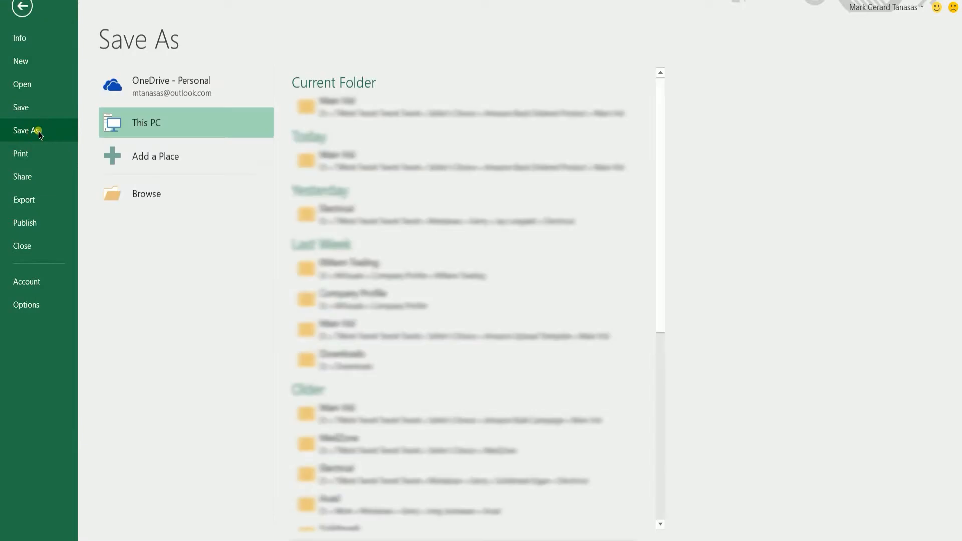
pyautogui.click(147, 194)
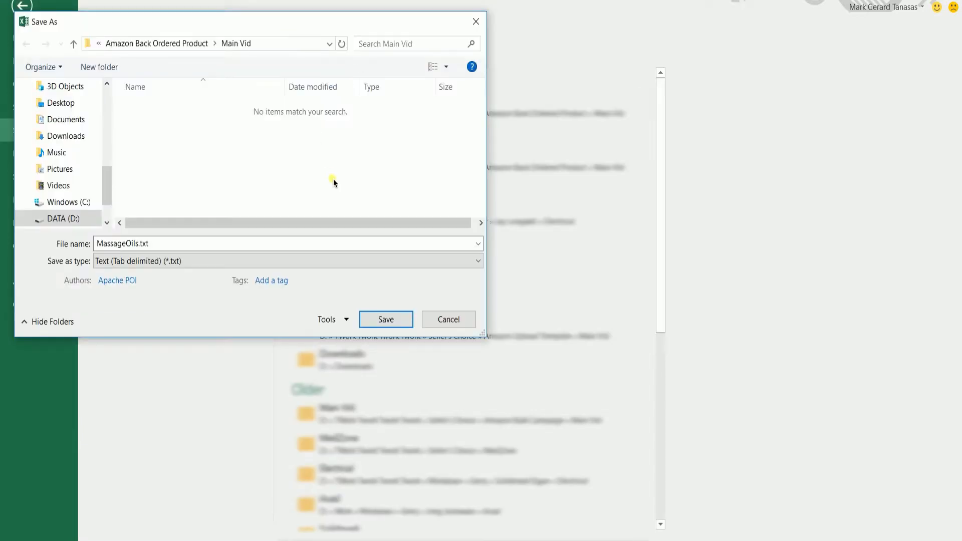
pyautogui.click(478, 260)
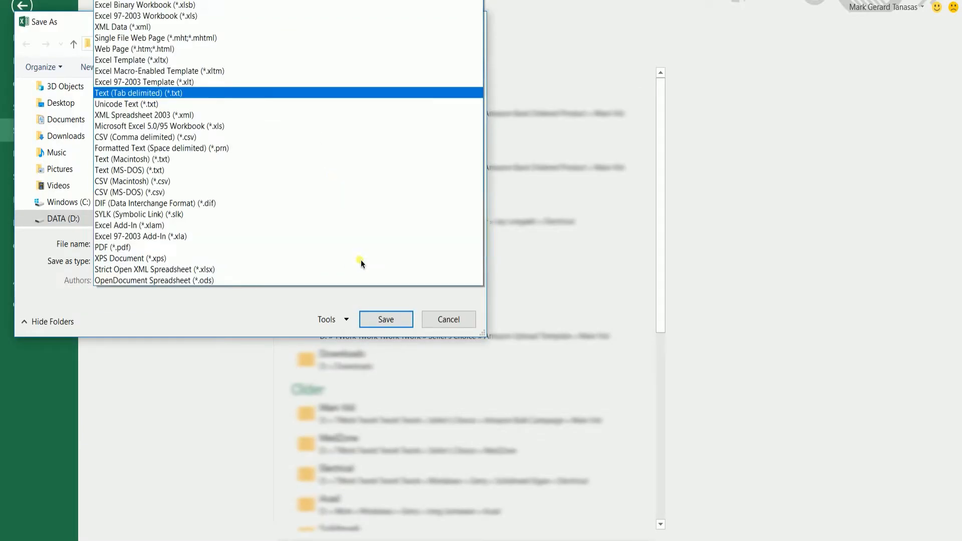
pyautogui.click(139, 92)
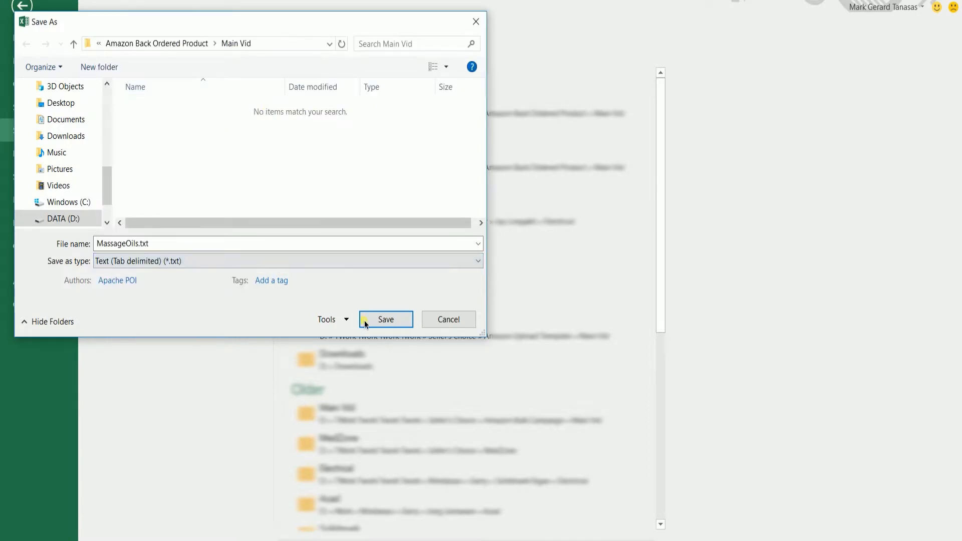
pyautogui.click(385, 319)
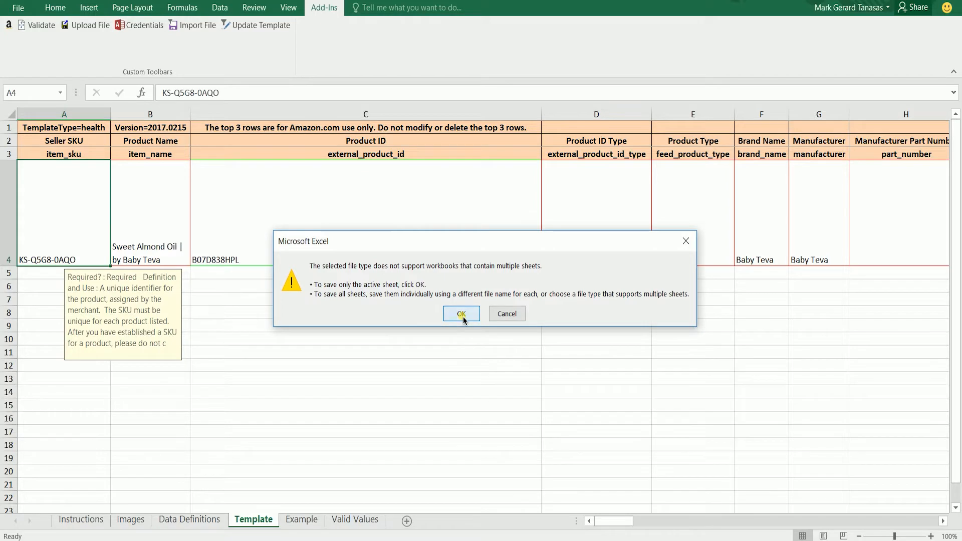
pyautogui.click(461, 313)
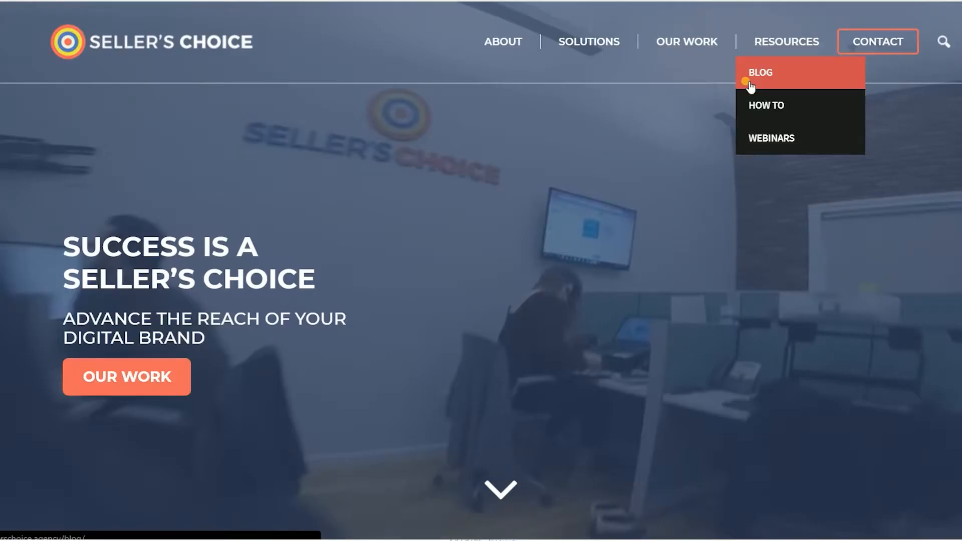
# Step: View the Seller's Choice How To articles page, then its Blog page
pyautogui.click(765, 105)
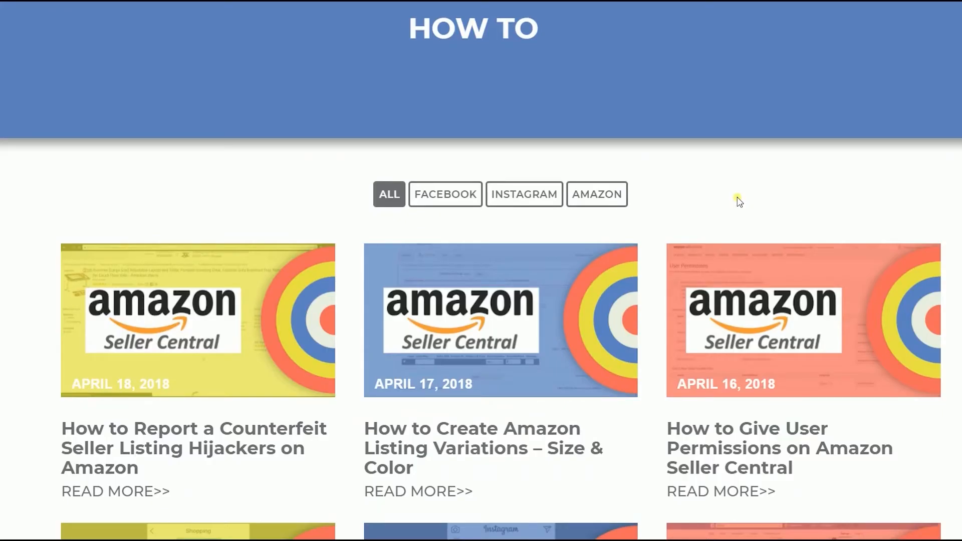
pyautogui.scroll(3)
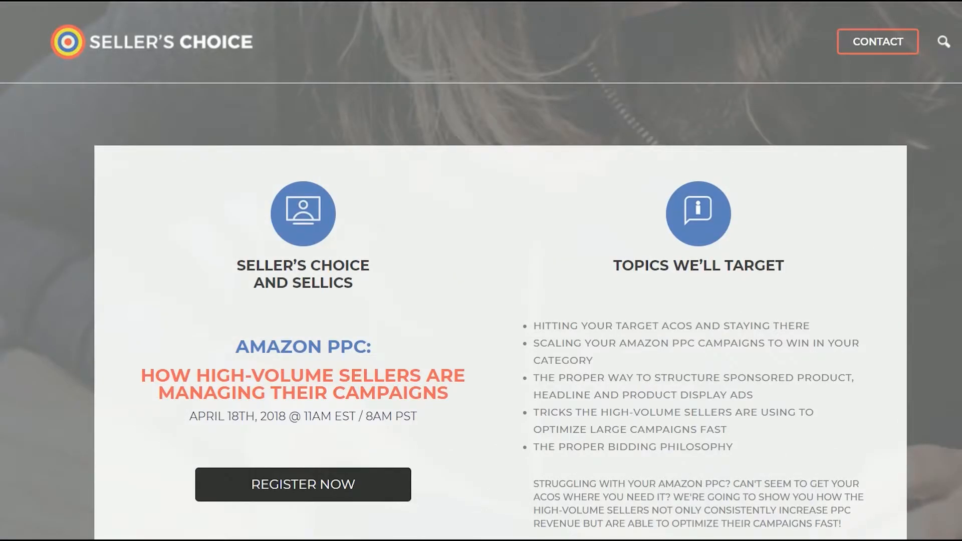
pyautogui.click(766, 106)
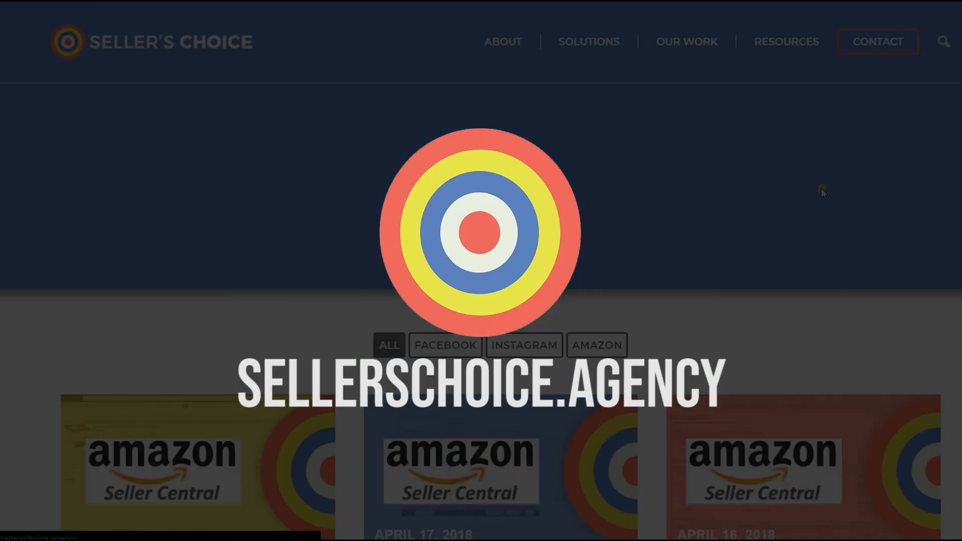
pyautogui.scroll(-3)
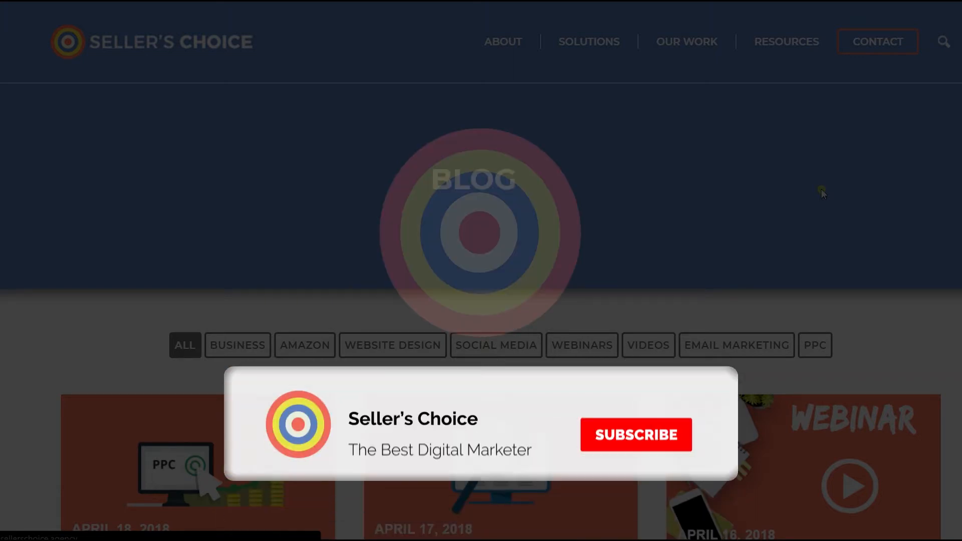
pyautogui.click(635, 433)
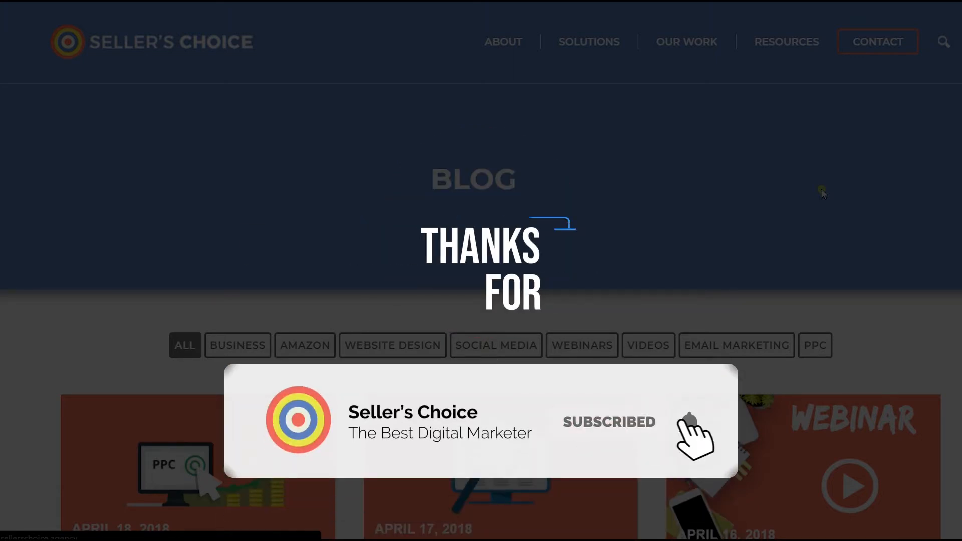